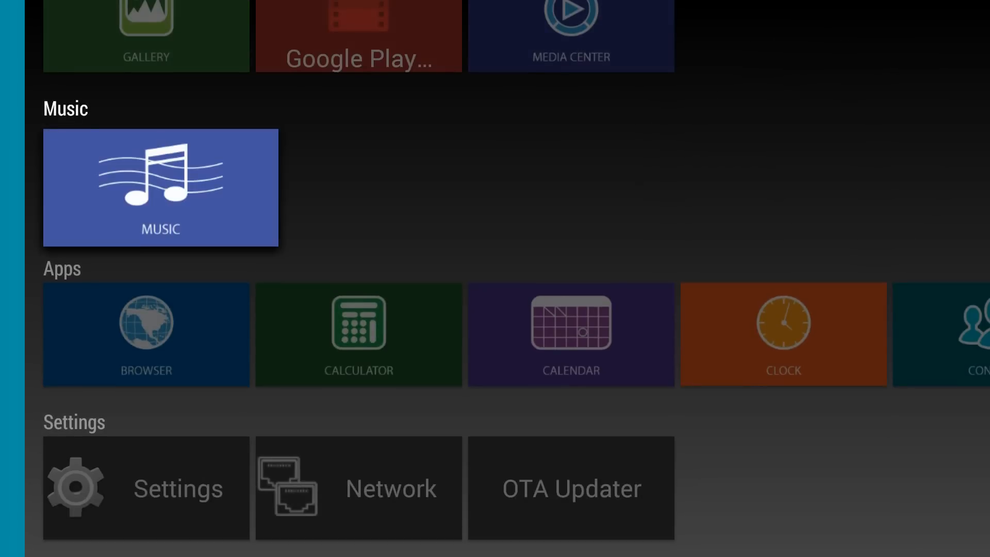
Step: Move along the Settings row and launch the OTA Updater app
{"action": "left_click", "coordinate": [160, 186]}
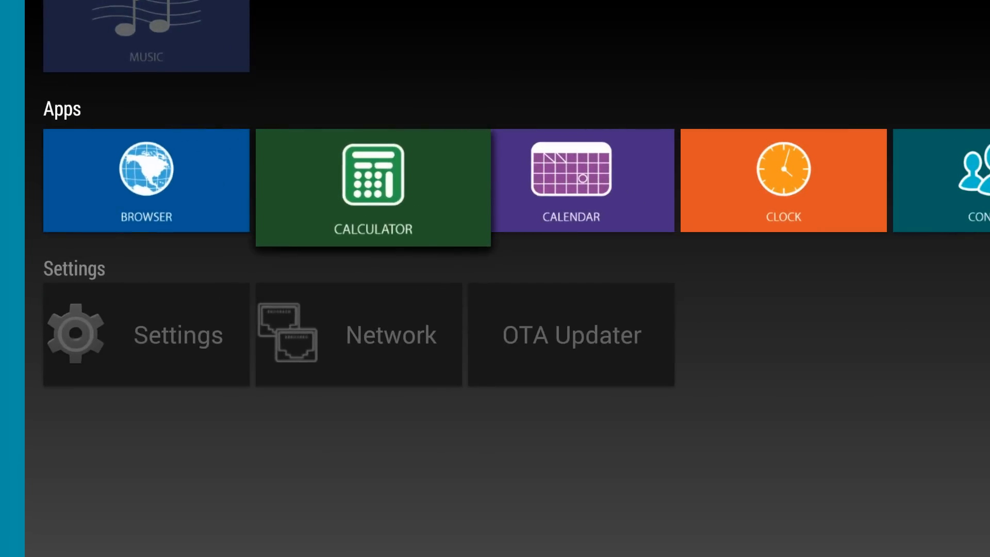
{"action": "scroll", "scroll_direction": "right", "scroll_amount": 3}
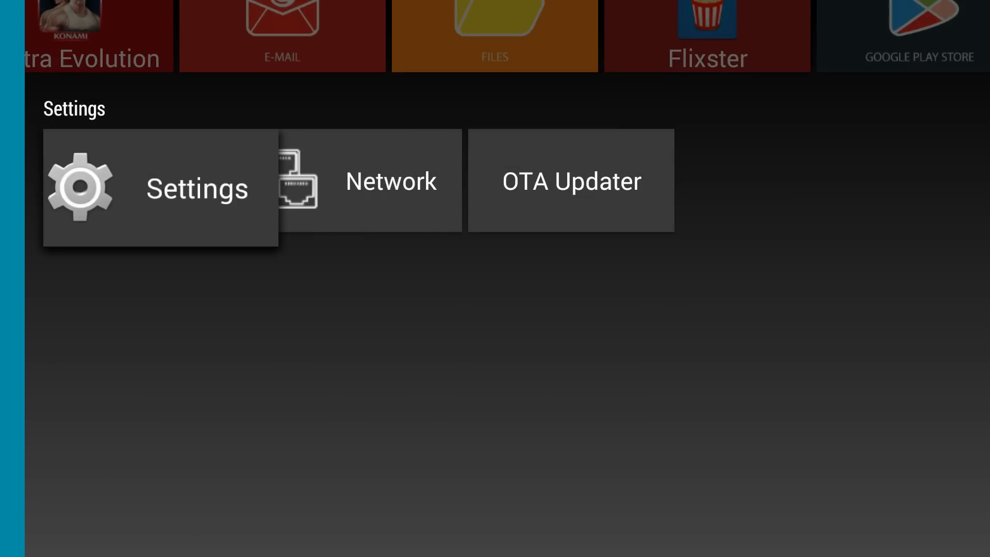
{"action": "left_click", "coordinate": [159, 190]}
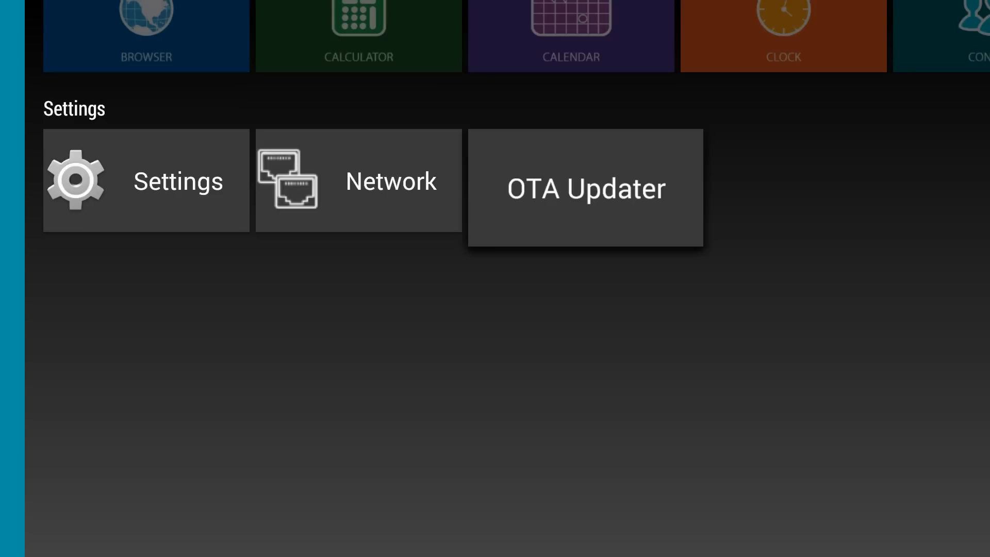
{"action": "left_click", "coordinate": [586, 187]}
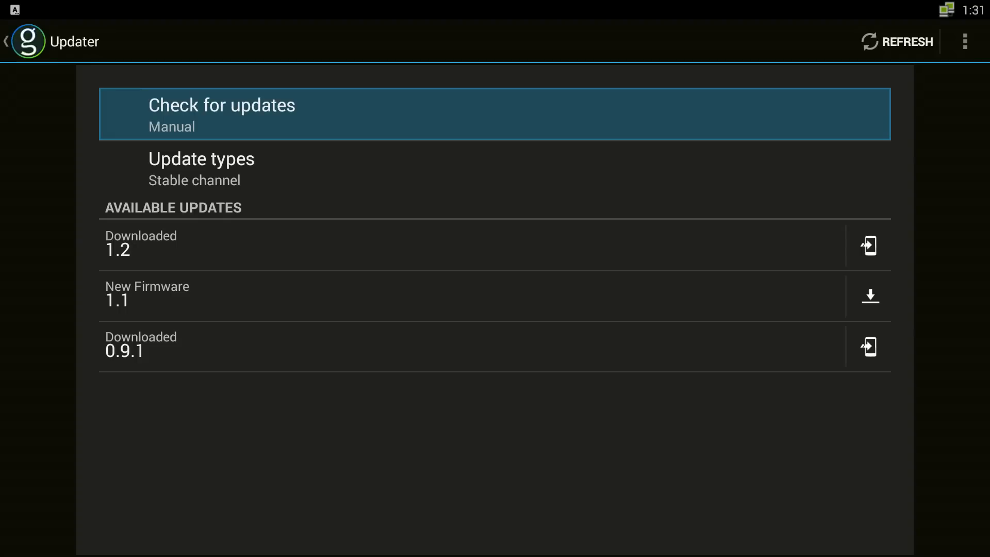
{"action": "left_click", "coordinate": [221, 113]}
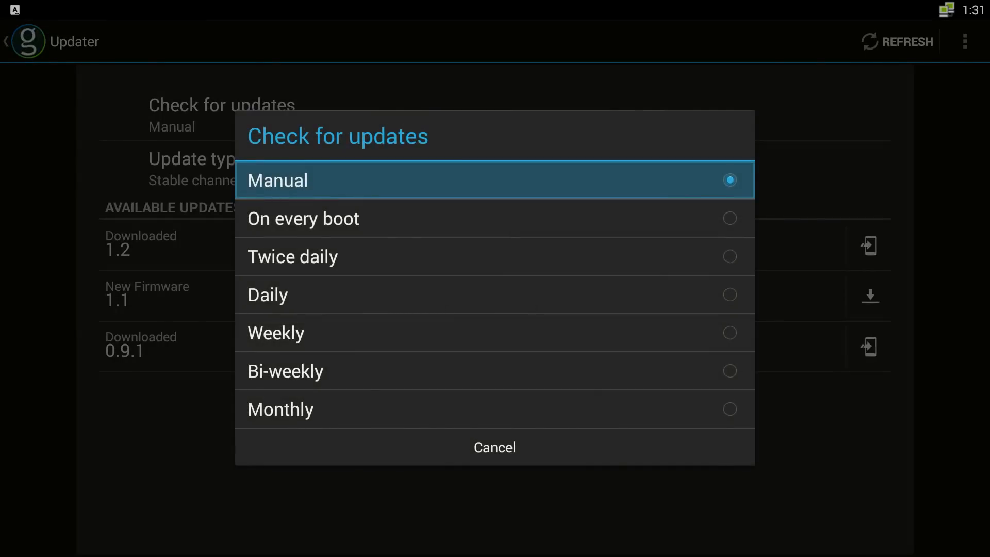
{"action": "left_click", "coordinate": [278, 179]}
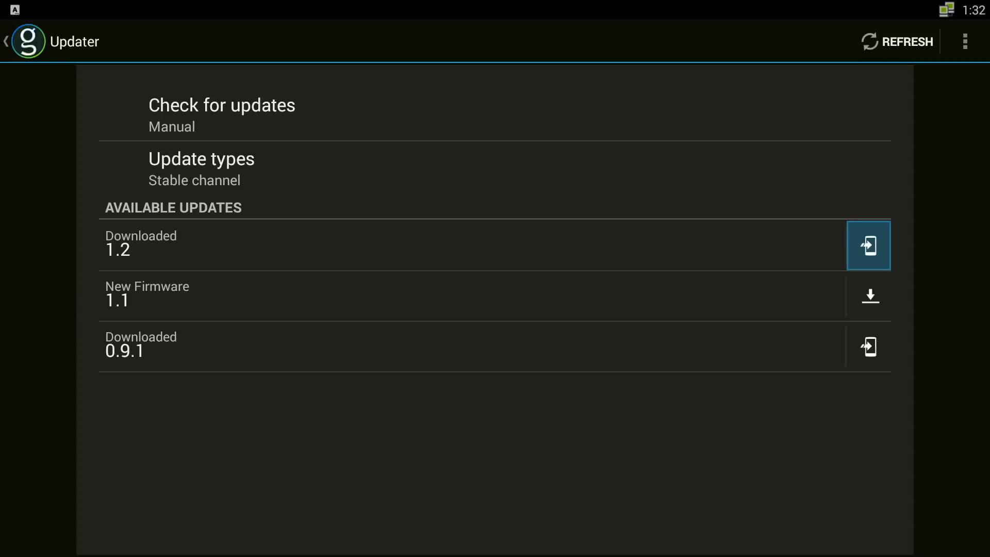
Step: Install the downloaded 1.2 firmware and confirm Update in the Apply update dialog
{"action": "left_click", "coordinate": [870, 245]}
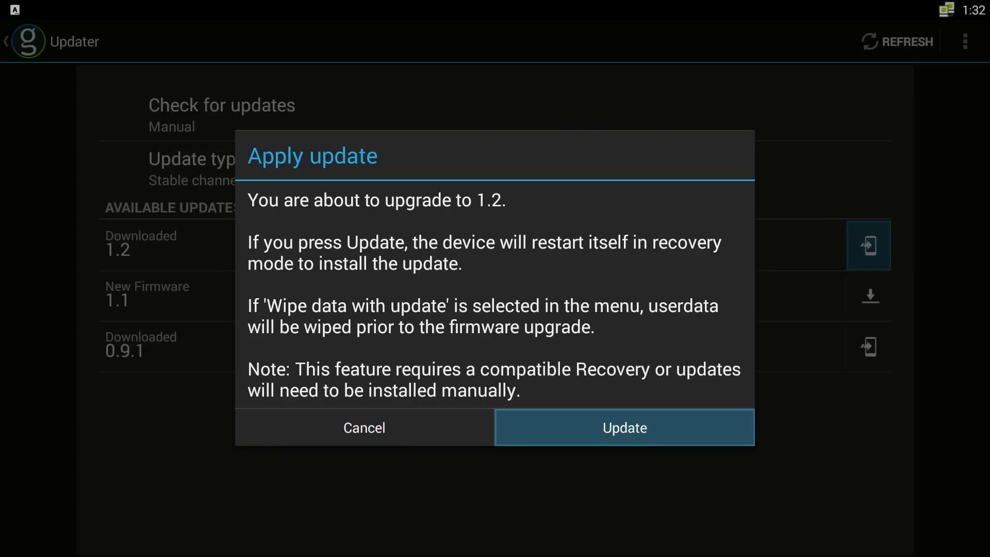
{"action": "left_click", "coordinate": [625, 427]}
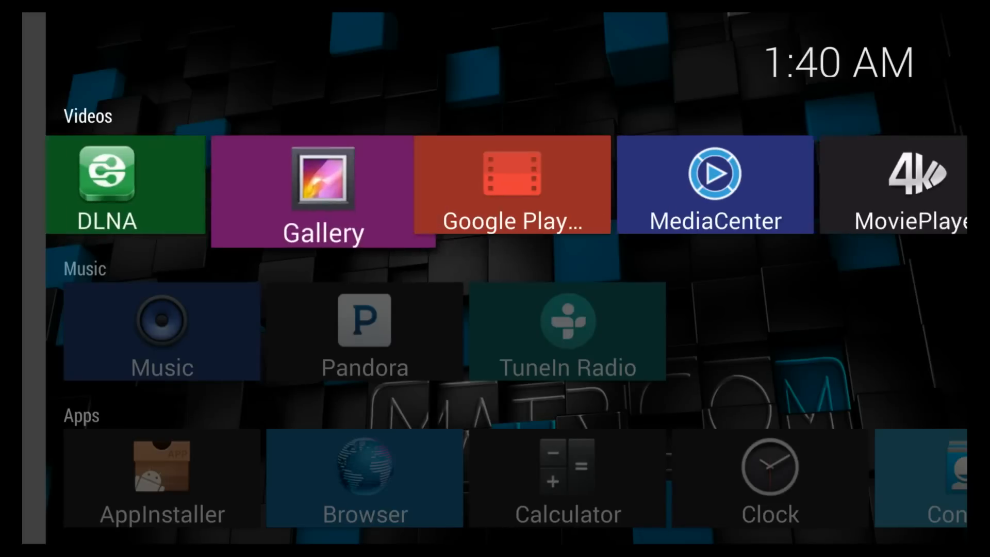
Step: Browse right along the new launcher's Videos tile row
{"action": "scroll", "scroll_direction": "right", "scroll_amount": 3}
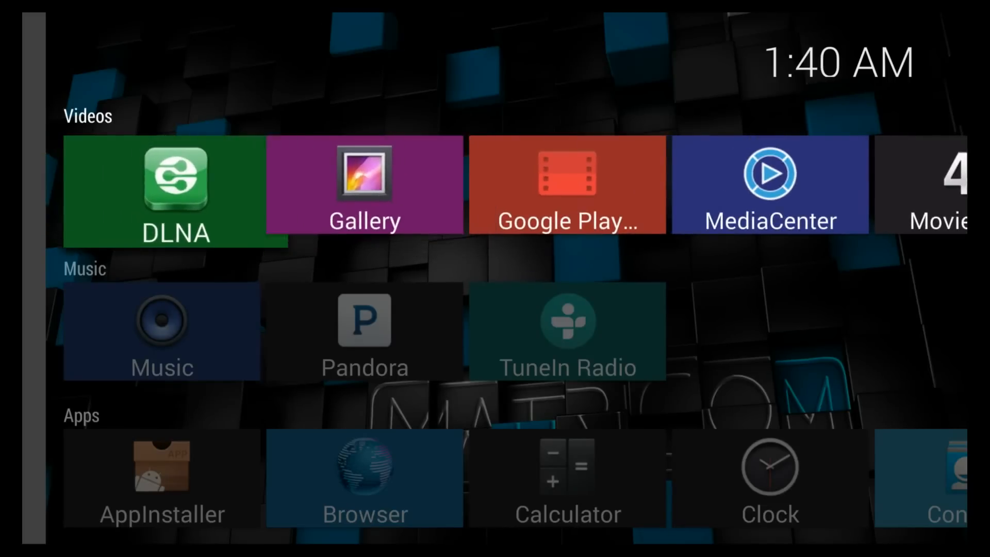
{"action": "scroll", "scroll_direction": "right", "scroll_amount": 3}
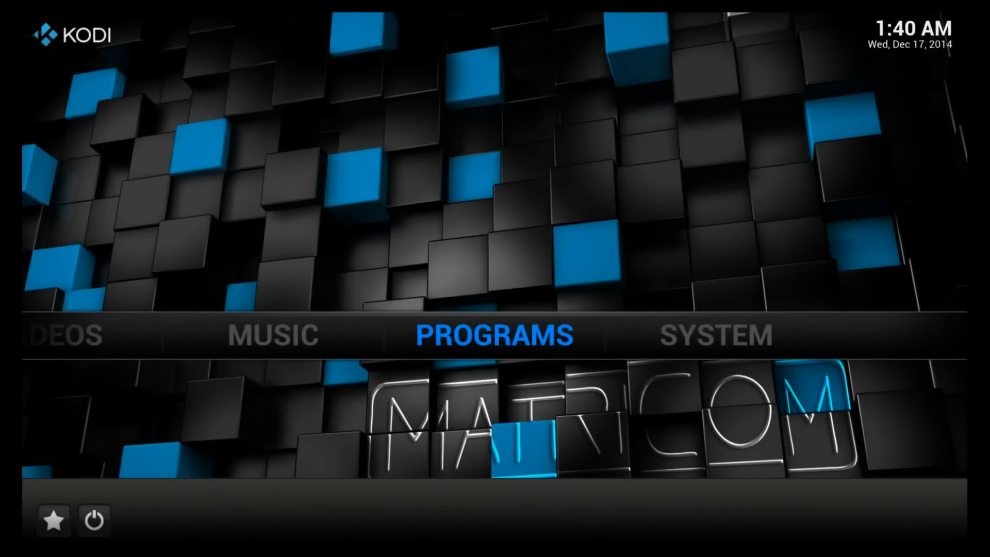
Step: Browse Kodi's System, Music, Programs and Videos sections, then exit to the home screen
{"action": "left_click", "coordinate": [716, 335]}
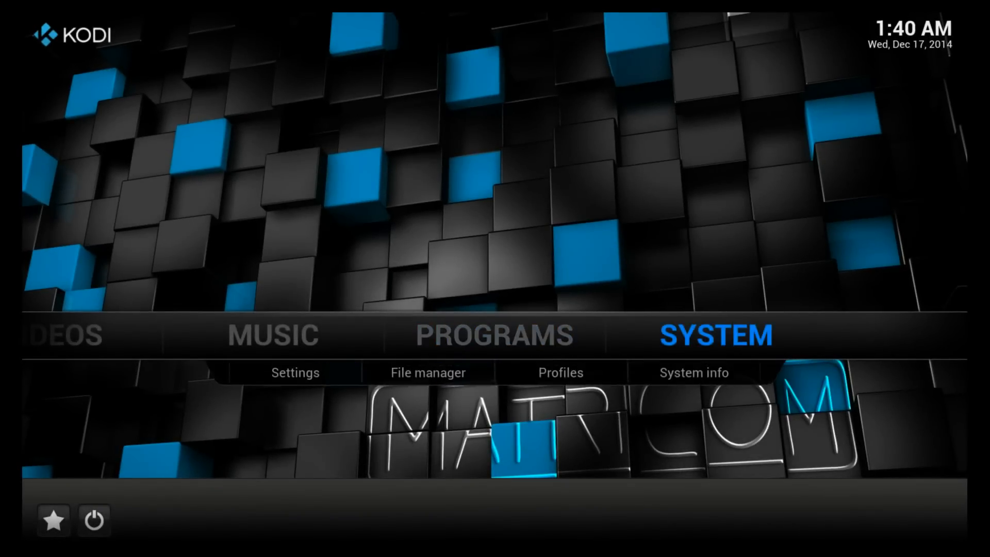
{"action": "key", "text": "Left"}
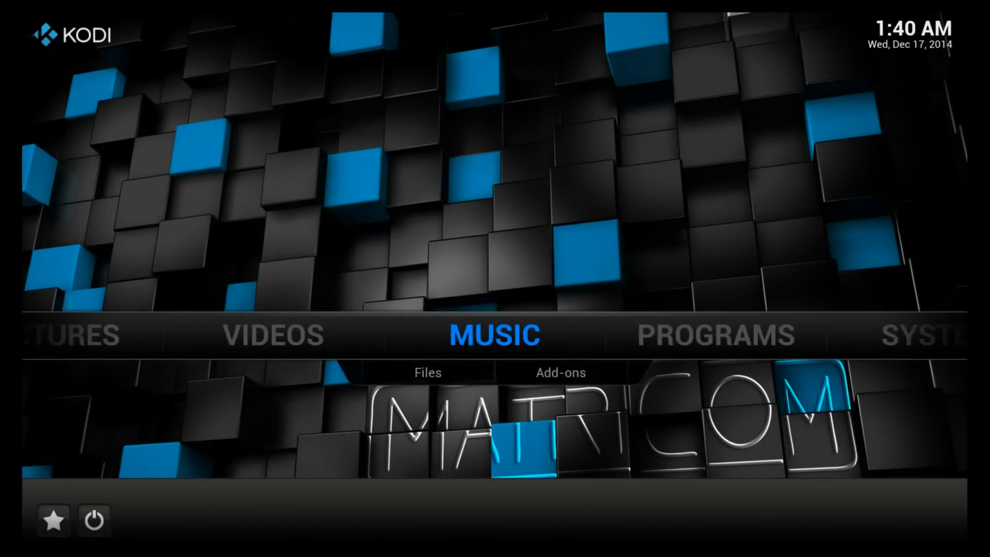
{"action": "key", "text": "Left"}
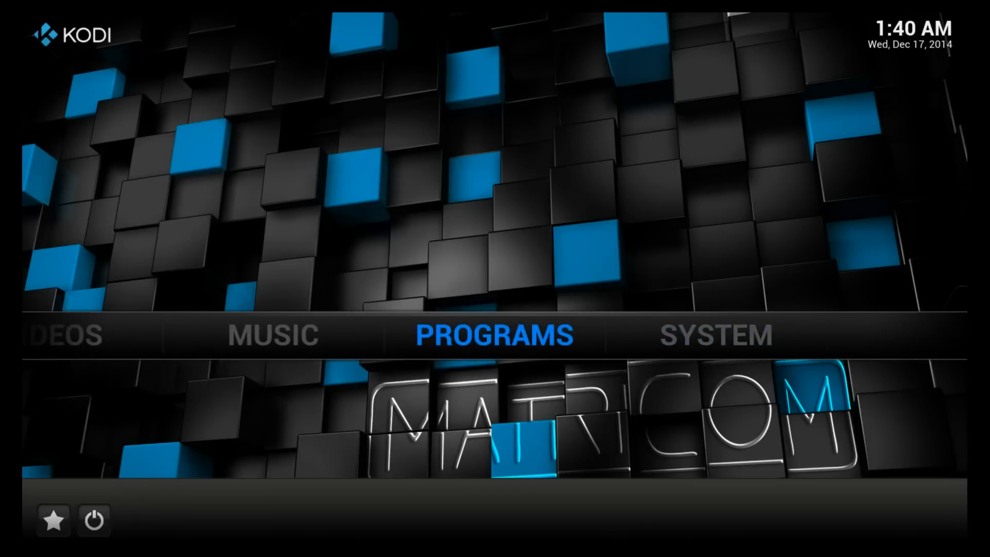
{"action": "key", "text": "Left"}
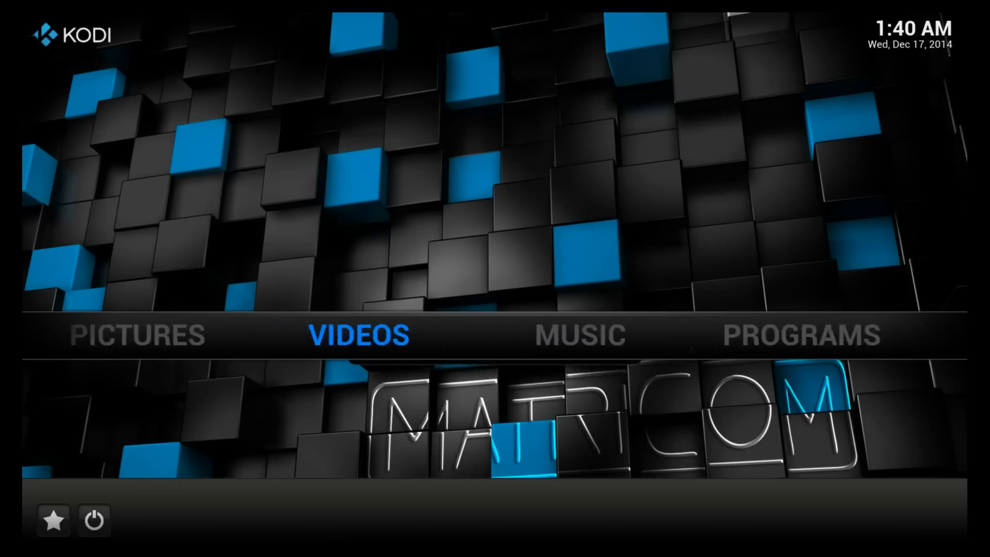
{"action": "left_click", "coordinate": [359, 332]}
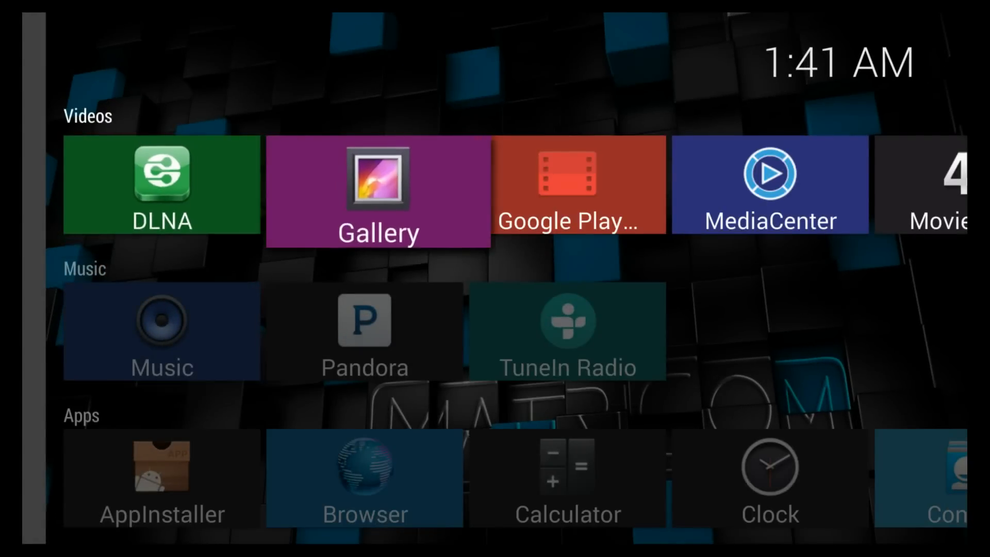
{"action": "scroll", "scroll_direction": "right", "scroll_amount": 3}
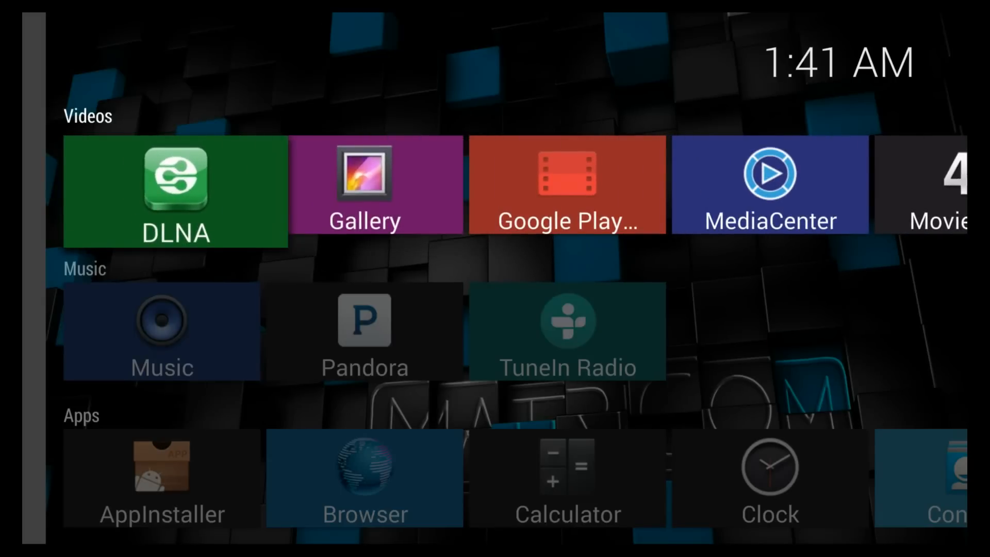
{"action": "left_click", "coordinate": [172, 194]}
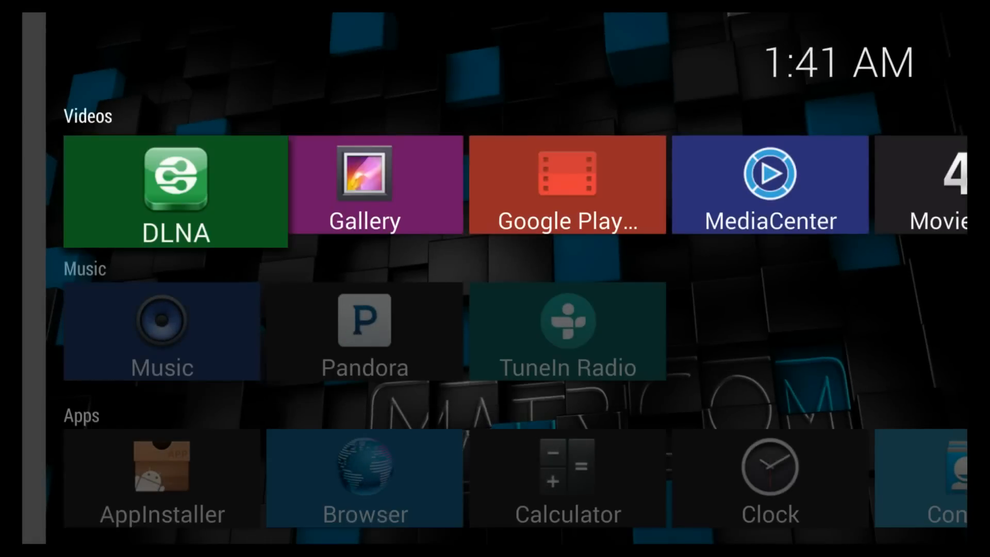
{"action": "scroll", "scroll_direction": "down", "scroll_amount": 3}
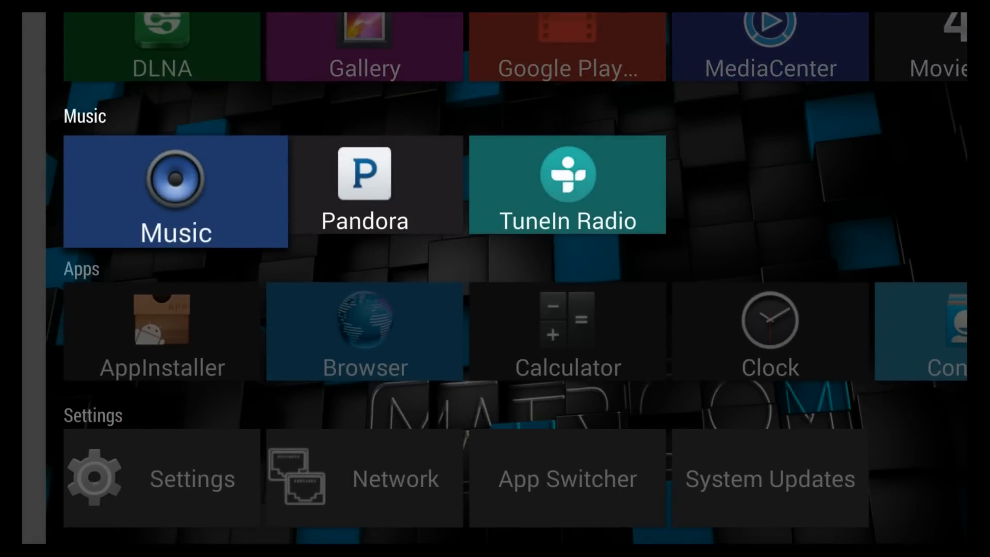
{"action": "left_click", "coordinate": [176, 190]}
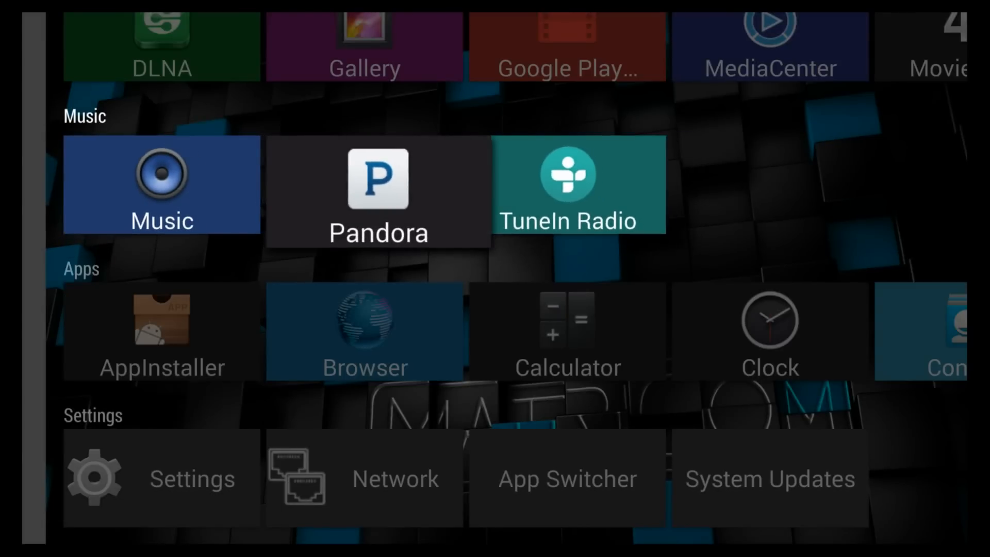
{"action": "scroll", "scroll_direction": "down", "scroll_amount": 3}
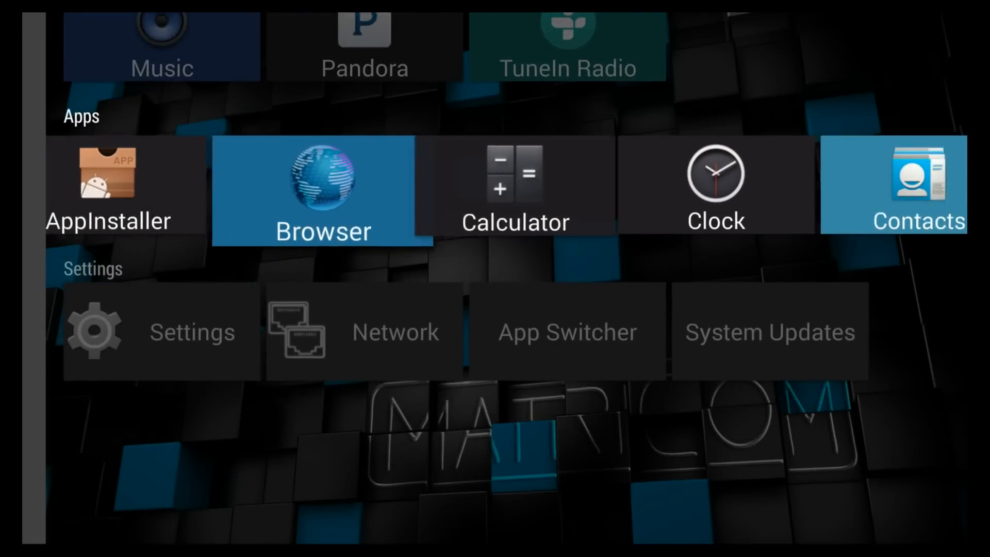
{"action": "scroll", "scroll_direction": "right", "scroll_amount": 3}
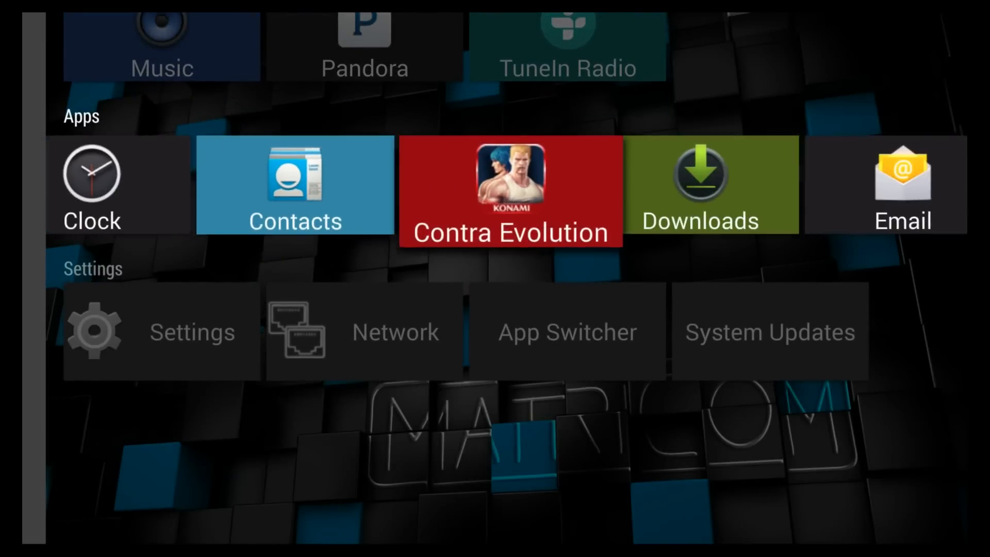
{"action": "scroll", "scroll_direction": "right", "scroll_amount": 3}
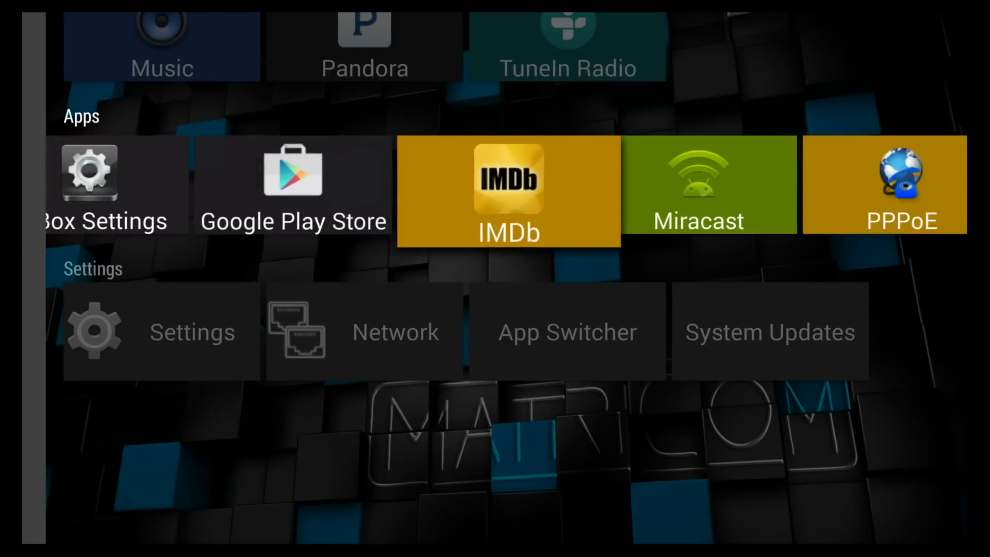
{"action": "scroll", "scroll_direction": "right", "scroll_amount": 3}
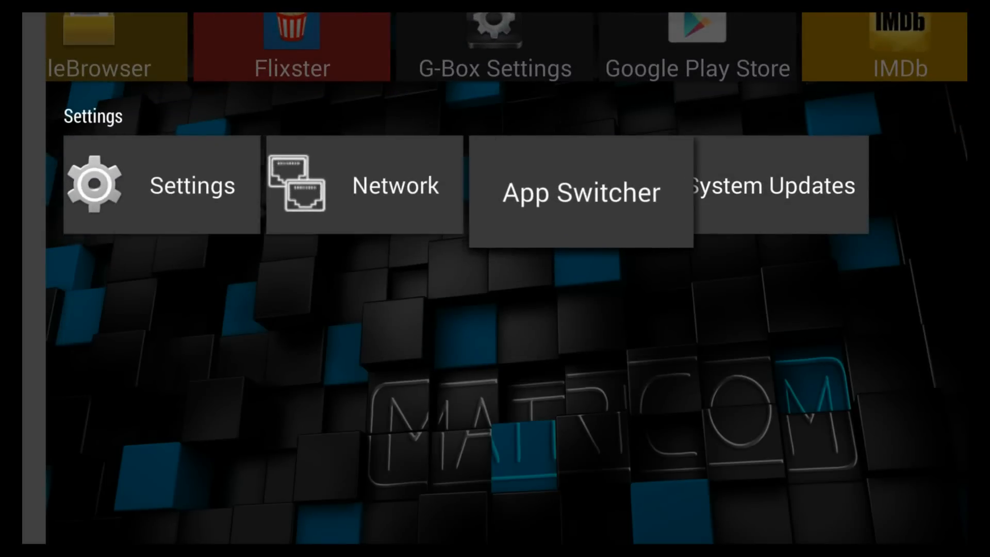
Step: Bring up the App Switcher showing Music, DLNA, MediaCenter and G-Box Settings
{"action": "left_click", "coordinate": [581, 193]}
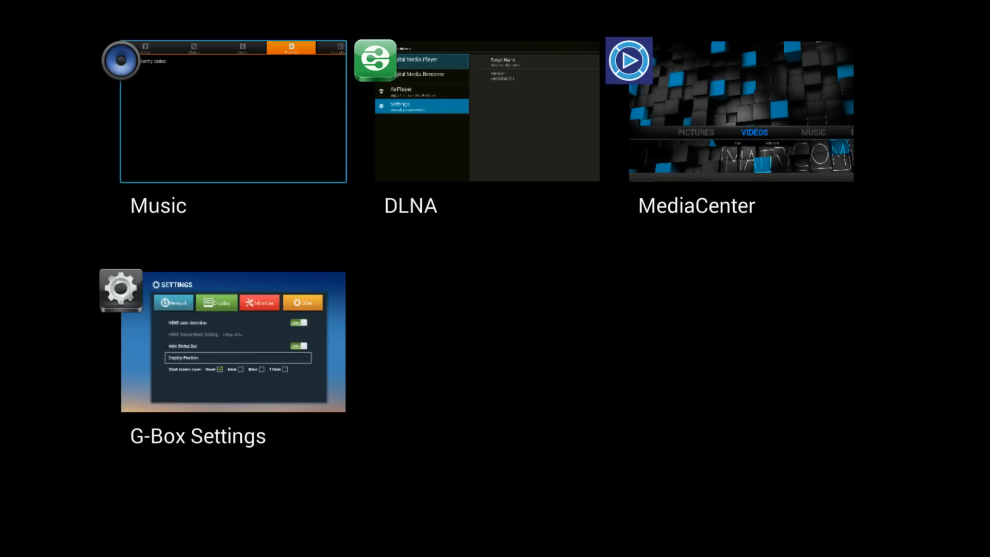
{"action": "mouse_move", "coordinate": [740, 119]}
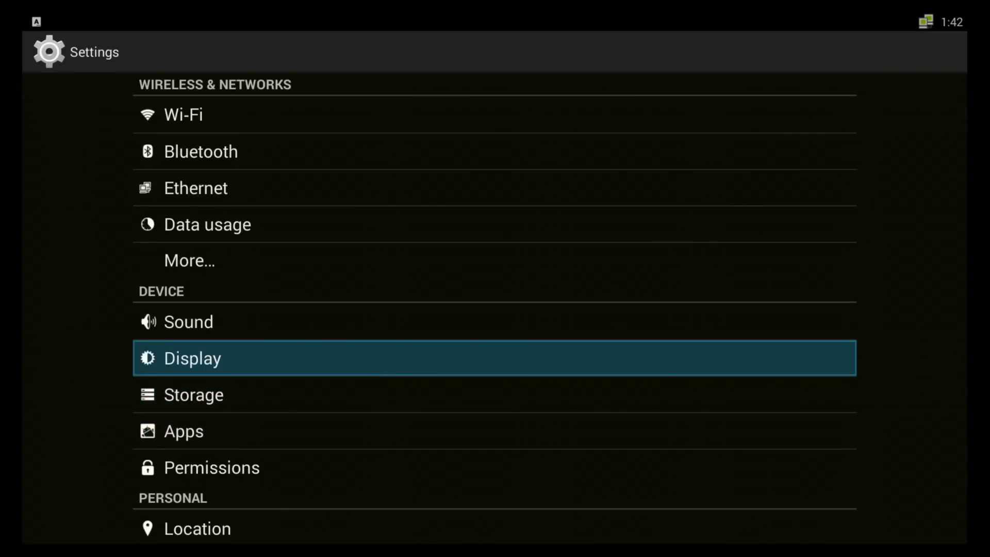
Step: View Display settings with Huge font size, then return to the Apps row
{"action": "left_click", "coordinate": [192, 358]}
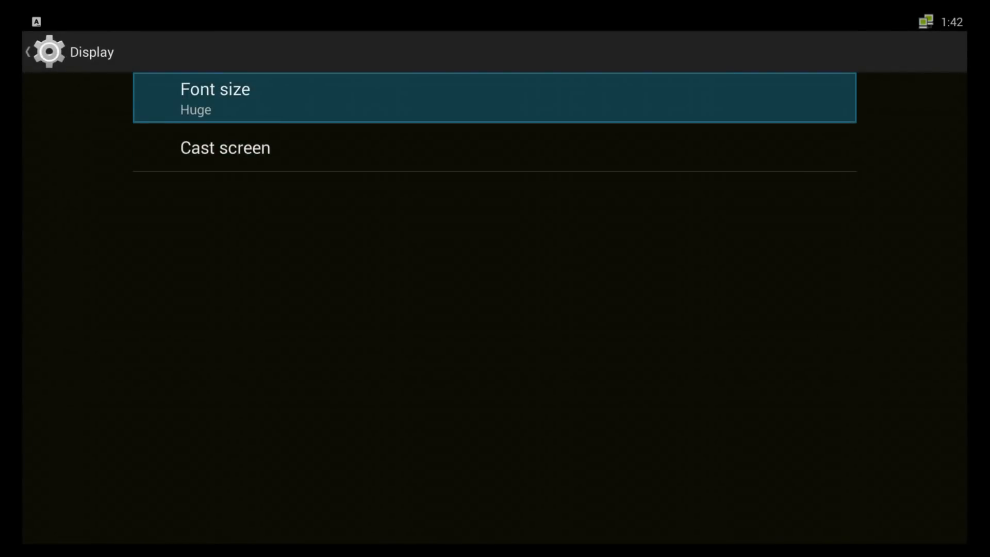
{"action": "left_click", "coordinate": [30, 52]}
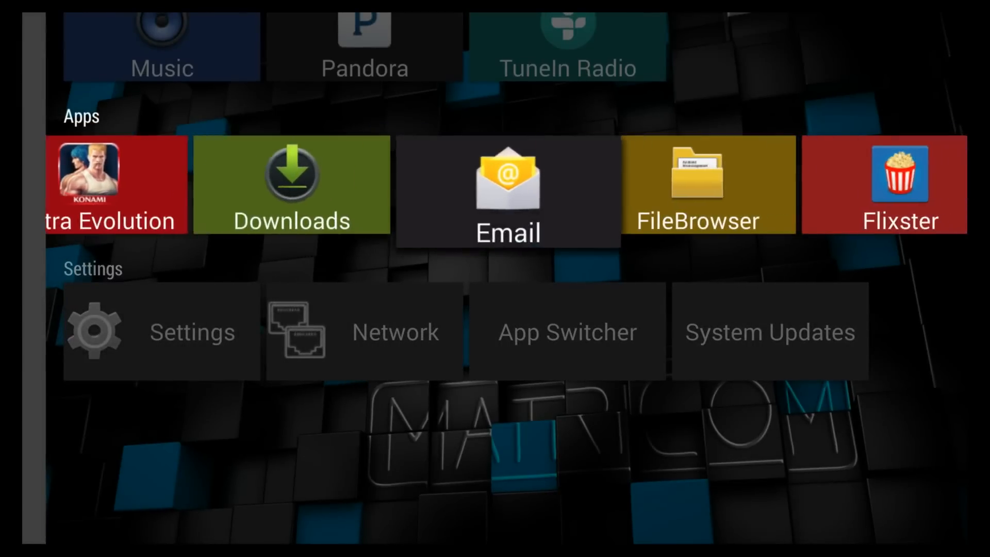
{"action": "scroll", "scroll_direction": "right", "scroll_amount": 3}
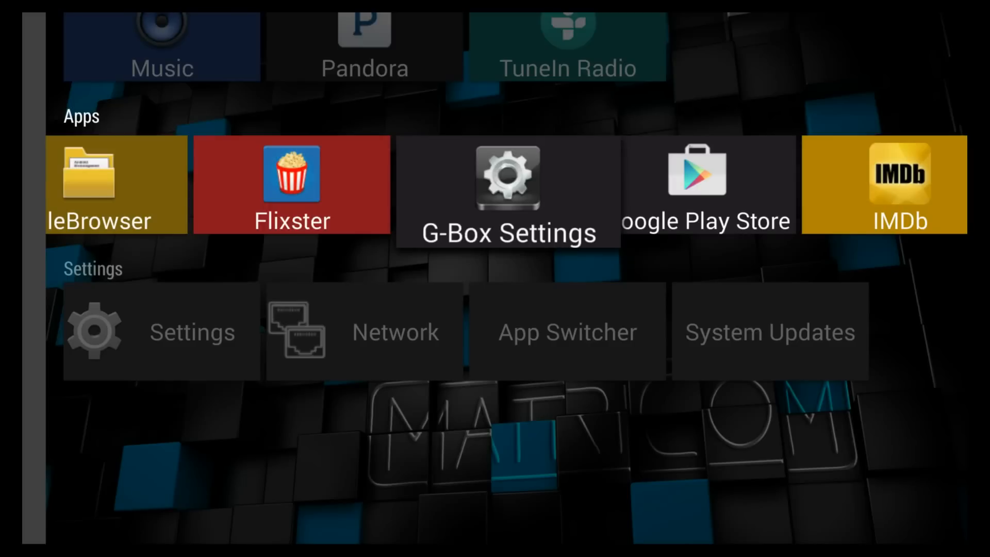
{"action": "left_click", "coordinate": [508, 178]}
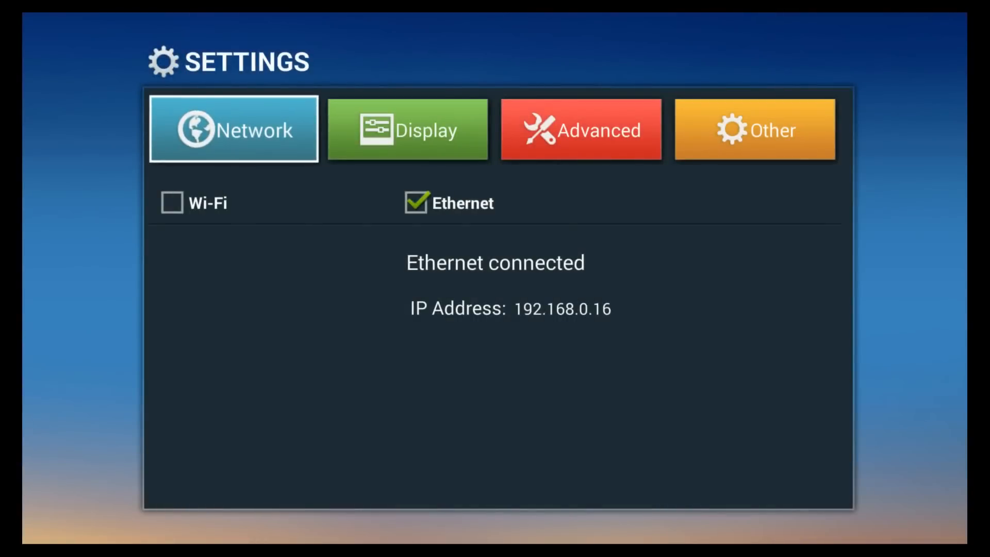
{"action": "left_click", "coordinate": [407, 130]}
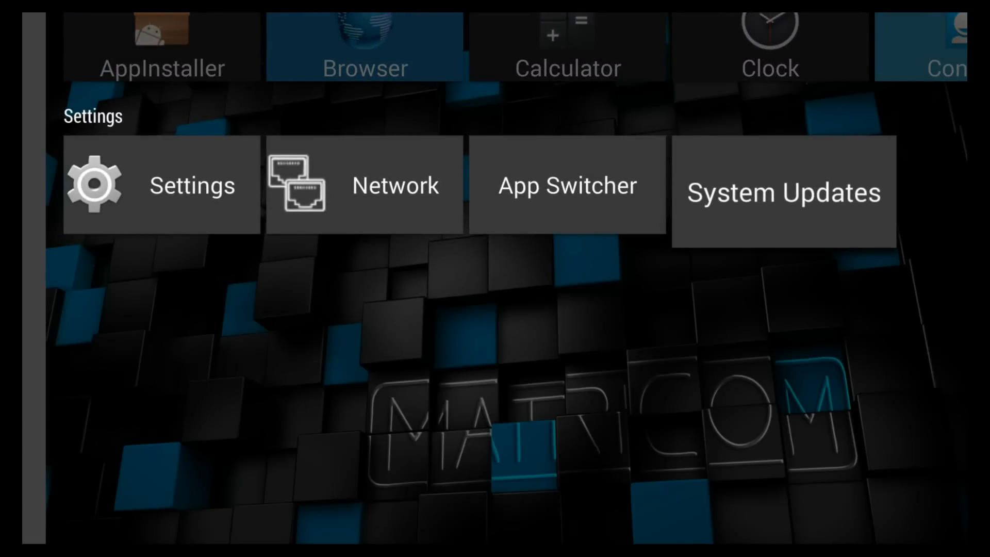
{"action": "left_click", "coordinate": [785, 192]}
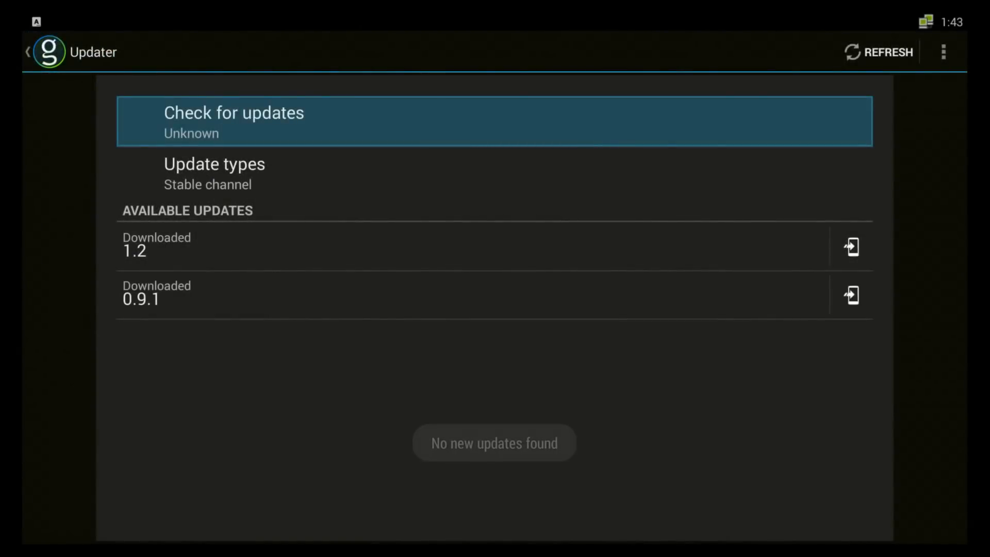
{"action": "left_click", "coordinate": [438, 259]}
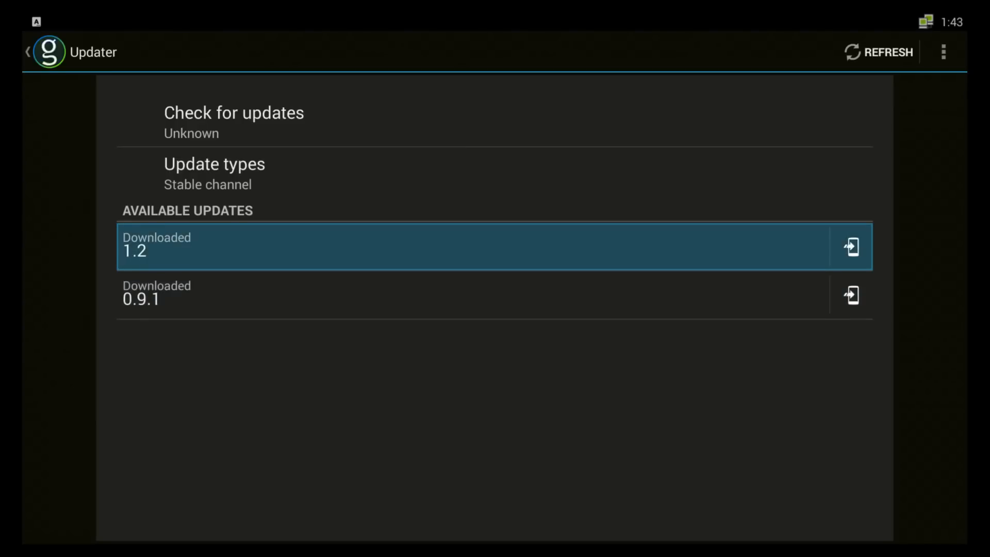
{"action": "left_click", "coordinate": [221, 173]}
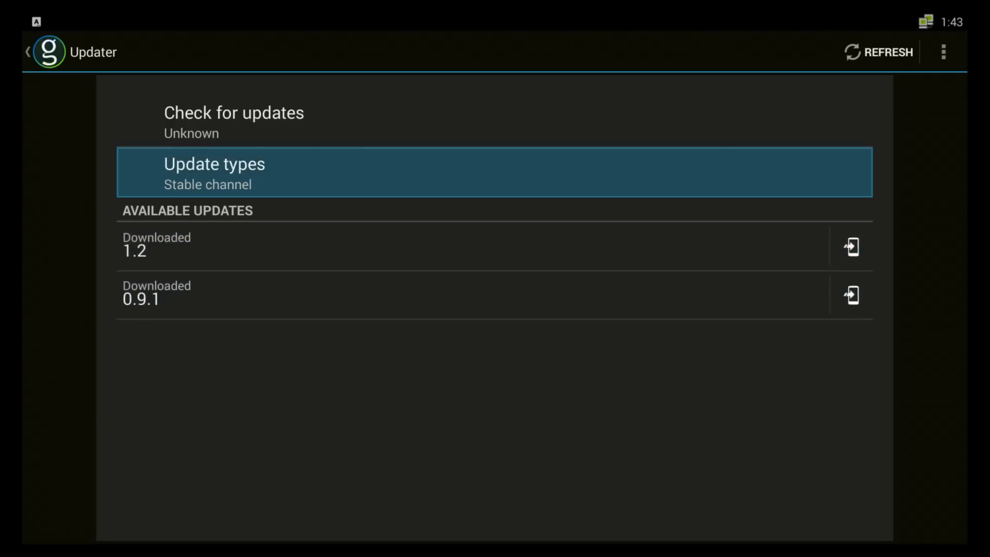
{"action": "left_click", "coordinate": [233, 121]}
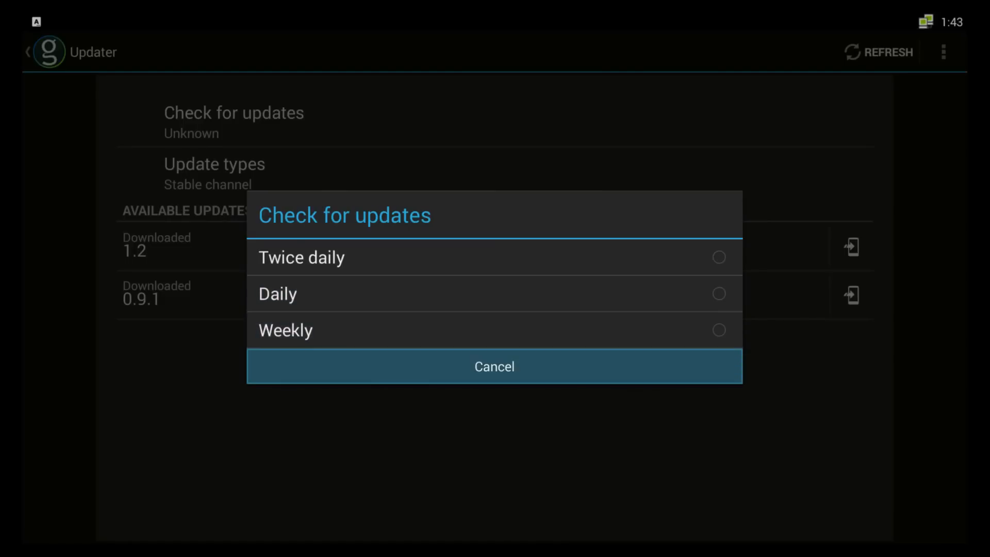
{"action": "left_click", "coordinate": [495, 367]}
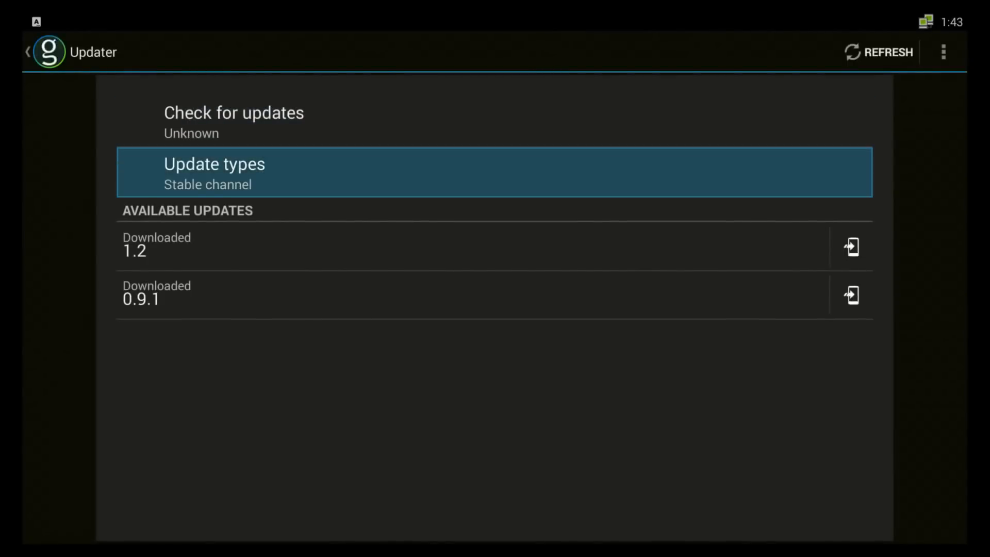
{"action": "left_click", "coordinate": [215, 171]}
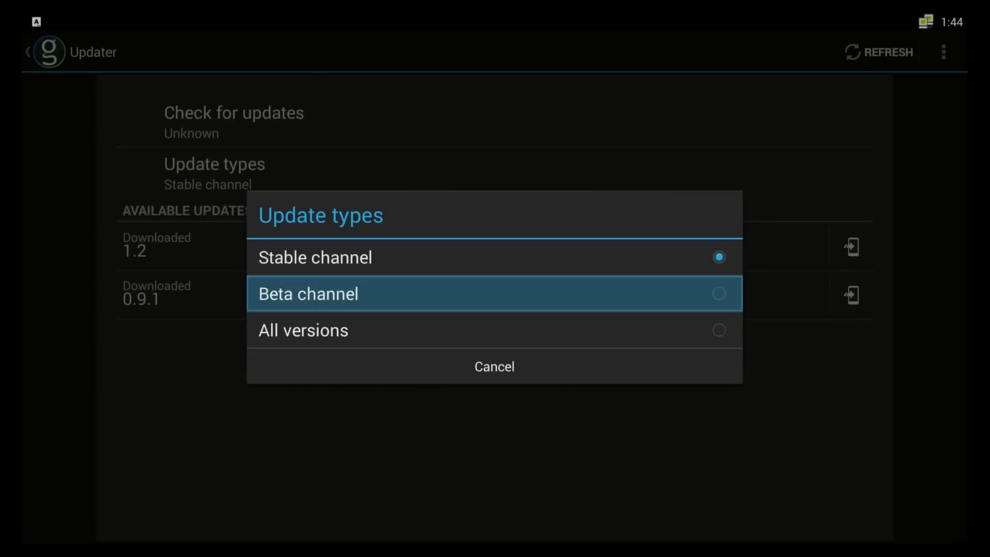
{"action": "mouse_move", "coordinate": [494, 367]}
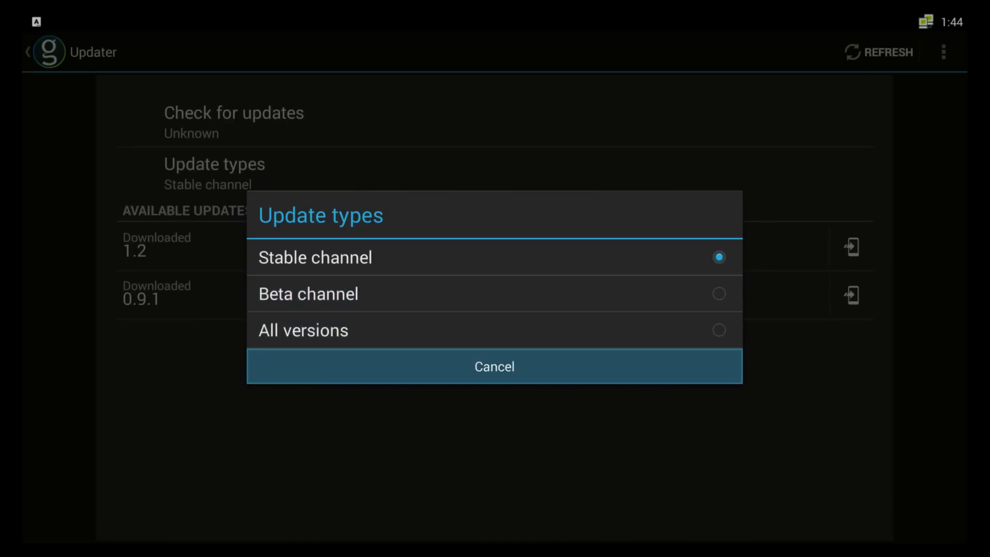
{"action": "left_click", "coordinate": [494, 367]}
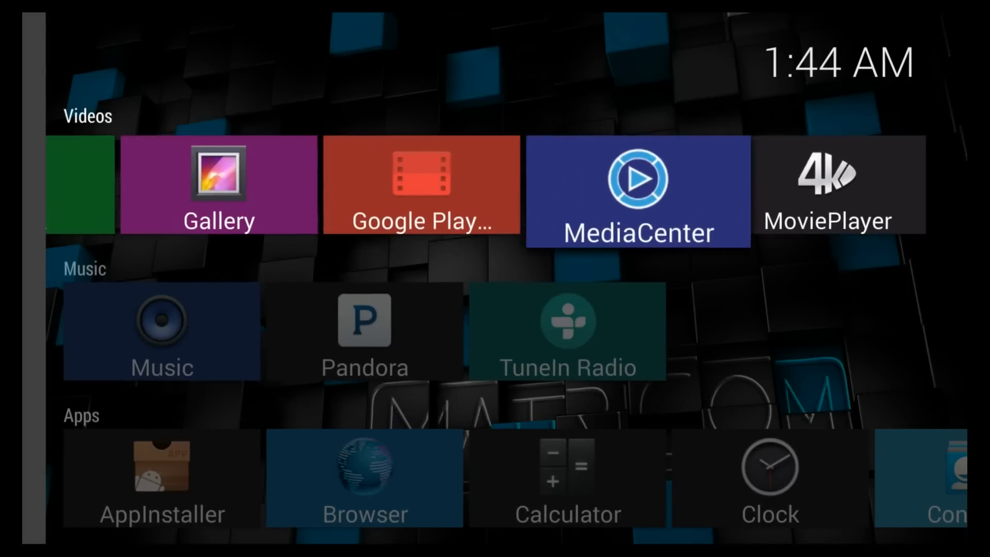
{"action": "scroll", "scroll_direction": "down", "scroll_amount": 3}
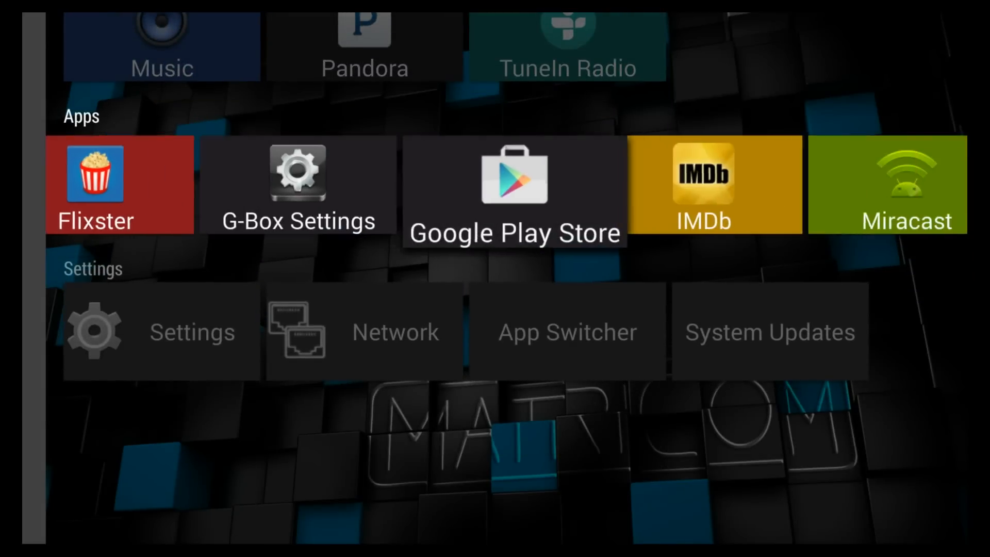
{"action": "scroll", "scroll_direction": "right", "scroll_amount": 3}
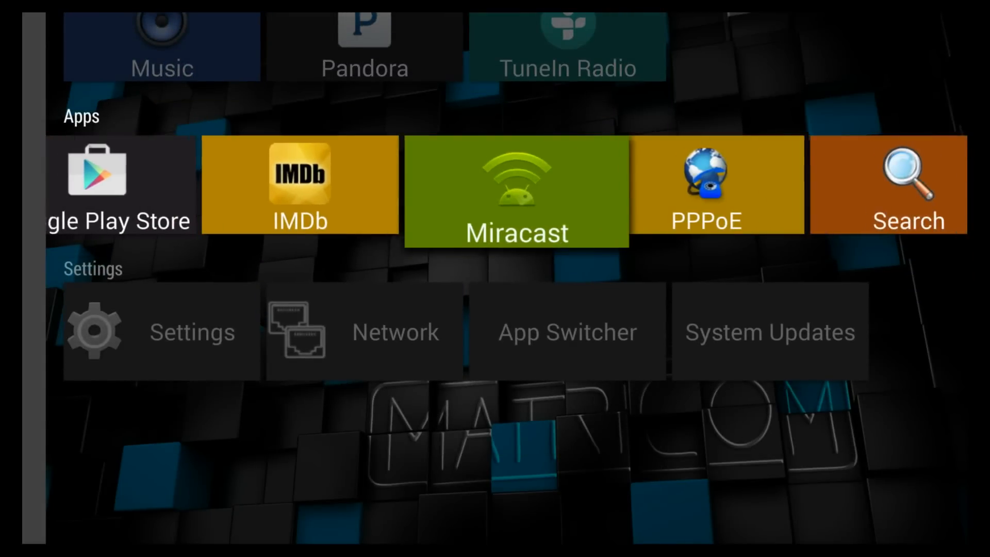
{"action": "scroll", "scroll_direction": "right", "scroll_amount": 3}
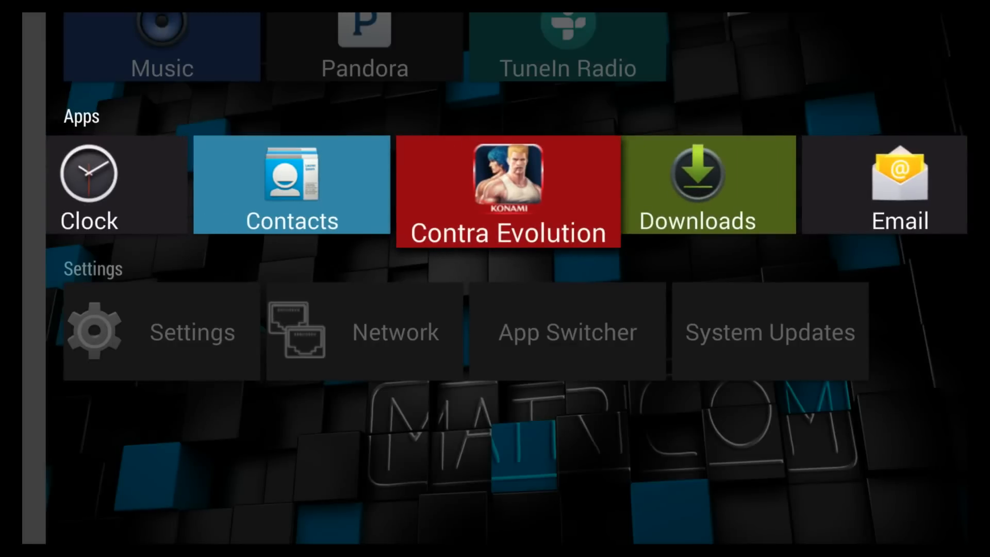
{"action": "scroll", "scroll_direction": "down", "scroll_amount": 3}
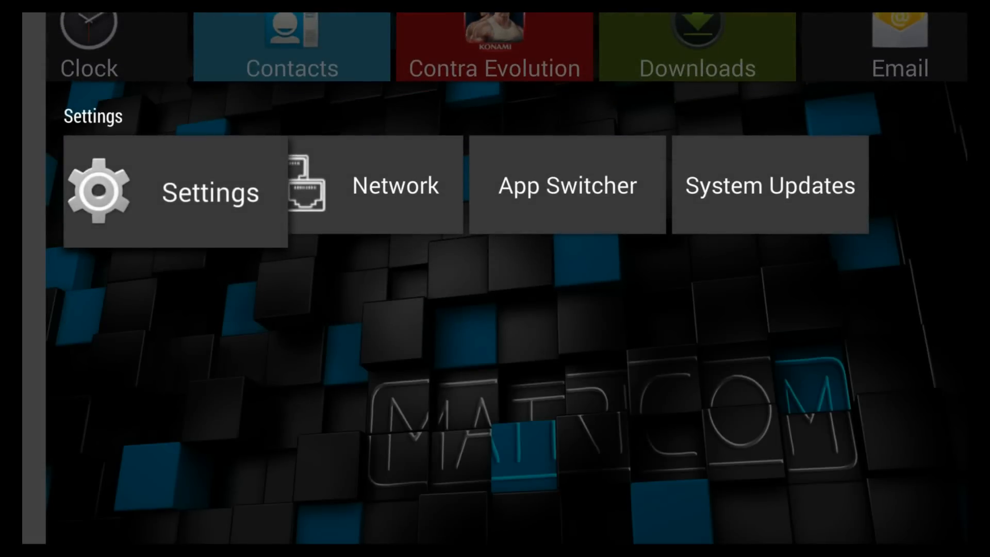
Step: Uninstall Contra Evolution from Settings > Apps and confirm with OK
{"action": "left_click", "coordinate": [191, 192]}
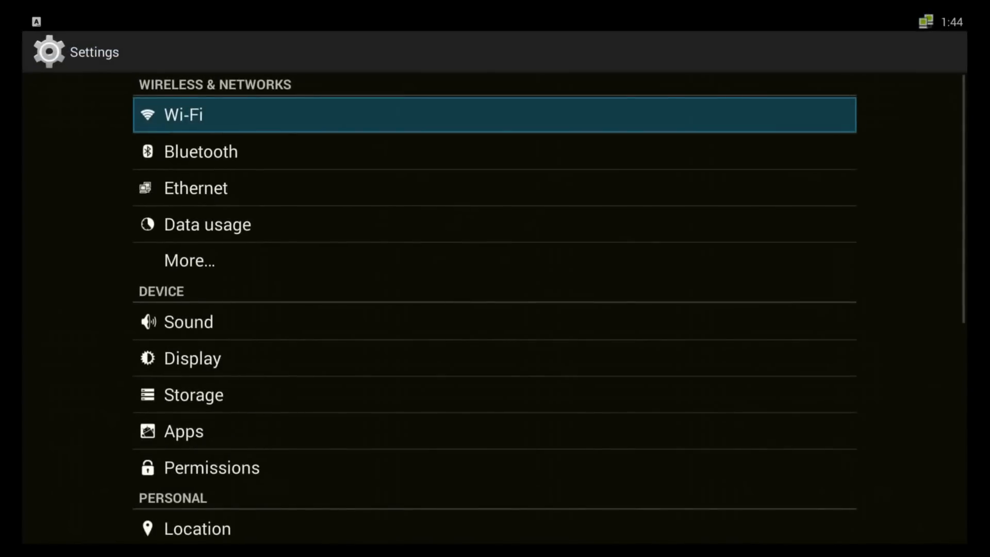
{"action": "left_click", "coordinate": [192, 358]}
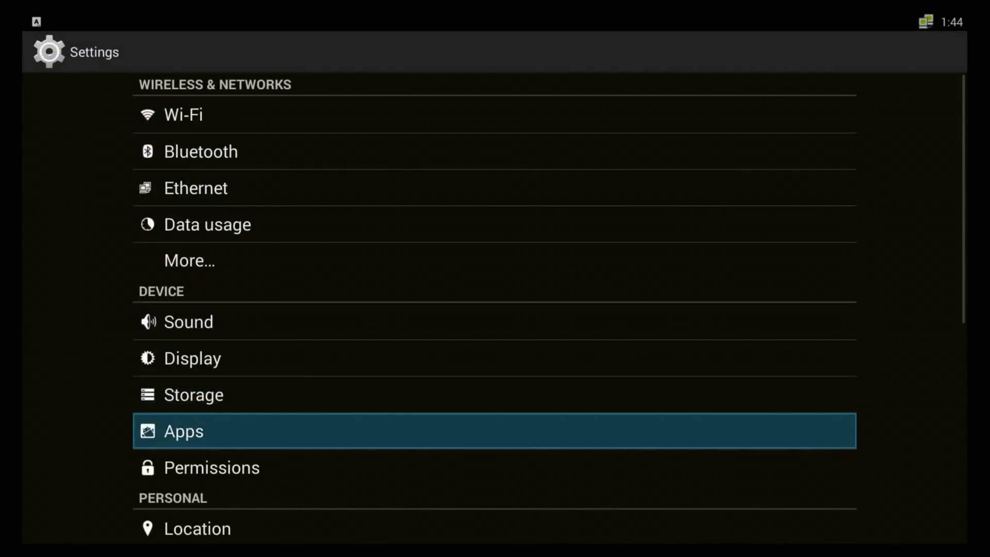
{"action": "left_click", "coordinate": [183, 431]}
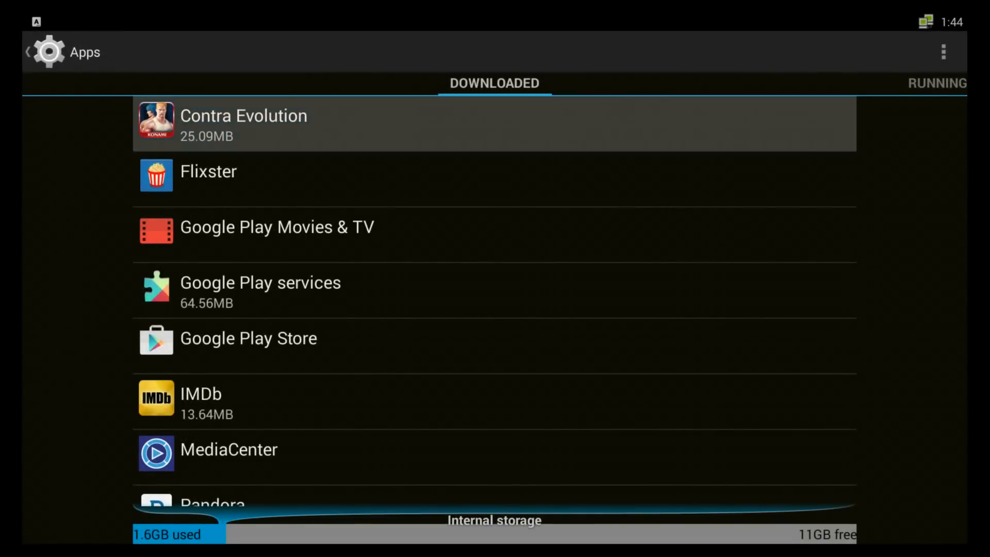
{"action": "left_click", "coordinate": [243, 122]}
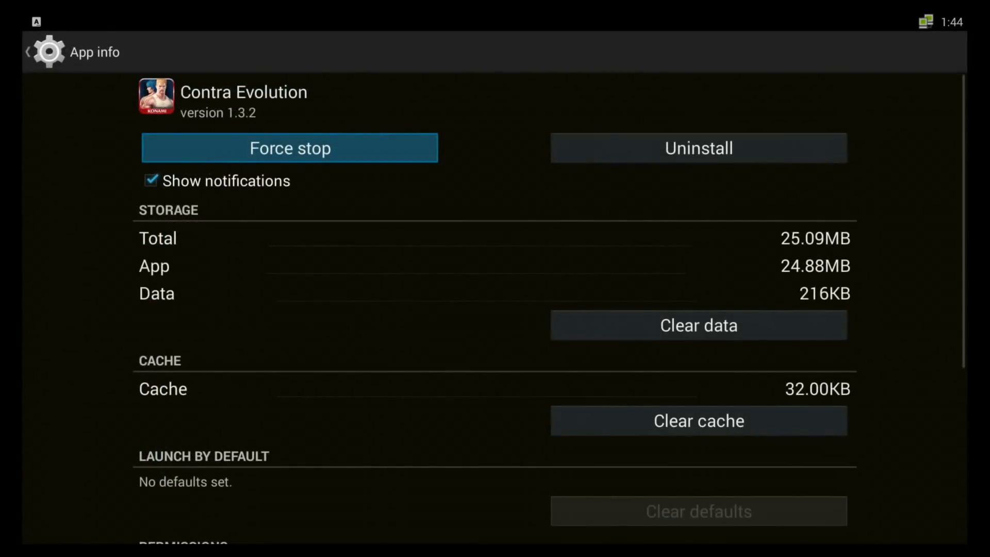
{"action": "left_click", "coordinate": [699, 149]}
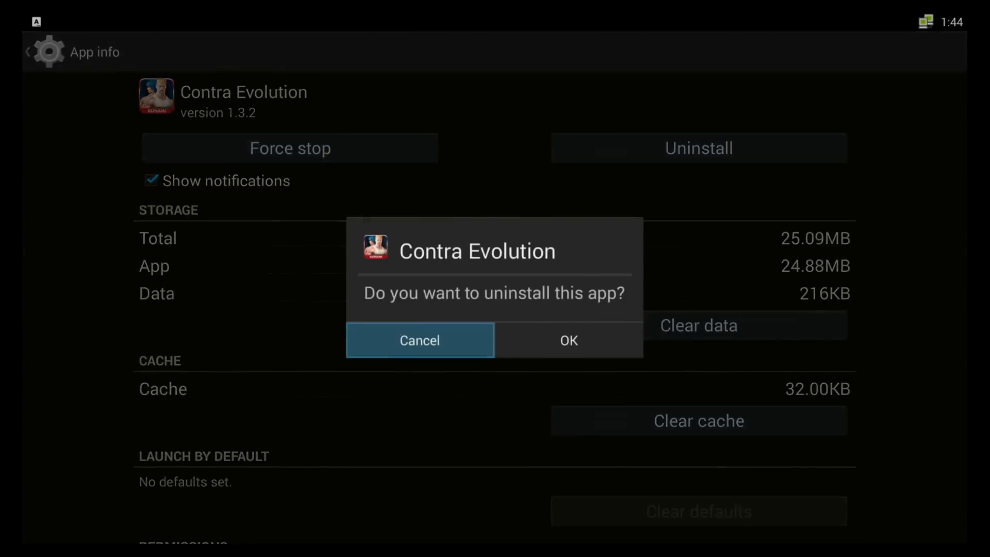
{"action": "left_click", "coordinate": [569, 340]}
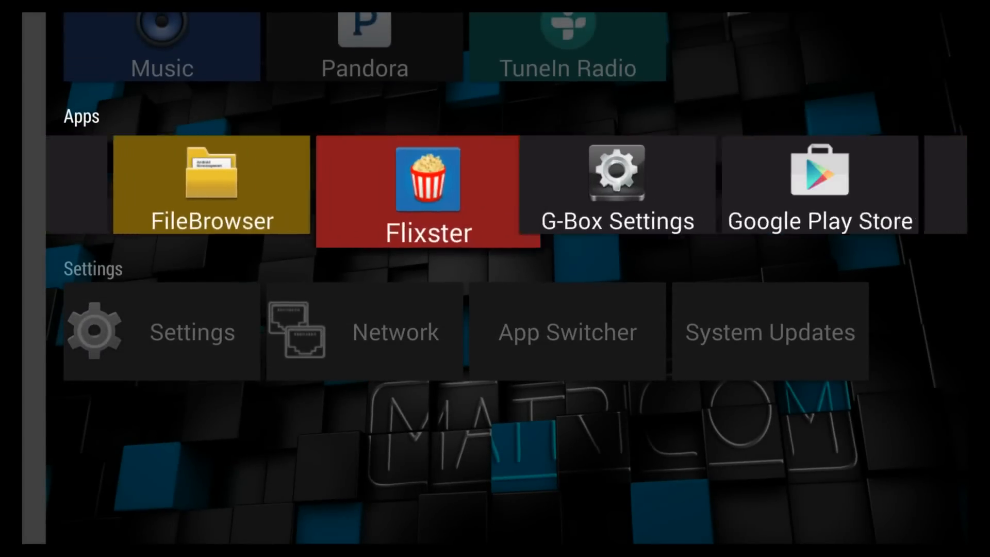
{"action": "scroll", "scroll_direction": "right", "scroll_amount": 3}
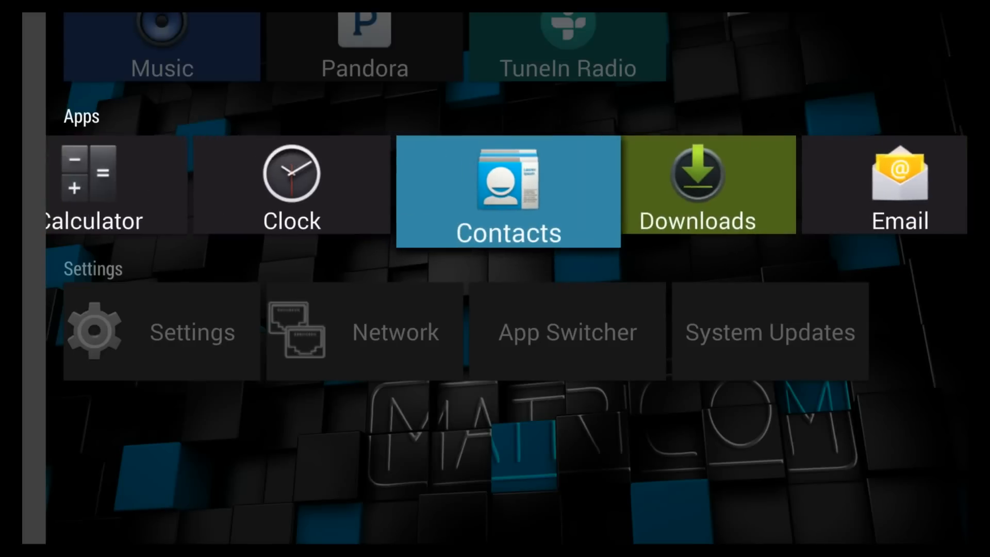
{"action": "scroll", "scroll_direction": "left", "scroll_amount": 3}
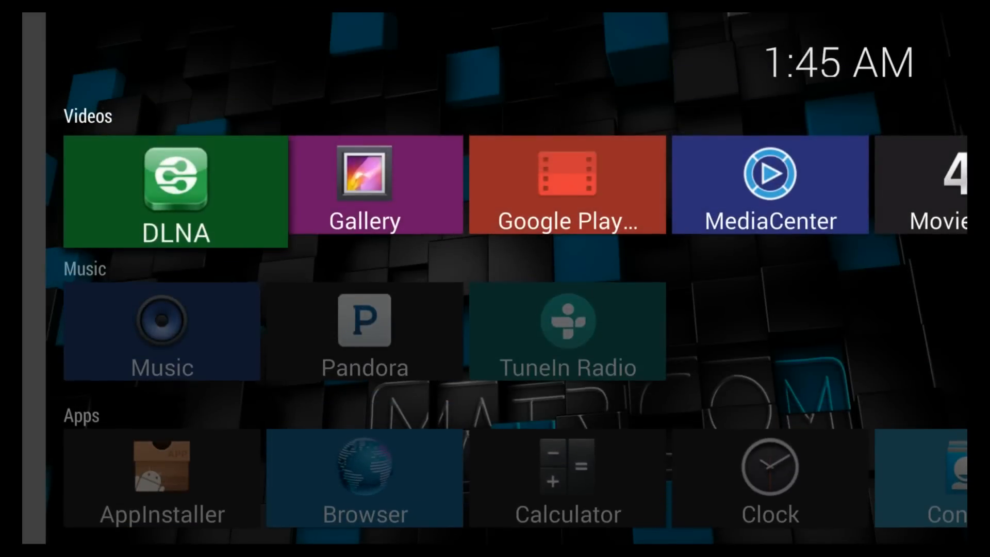
{"action": "scroll", "scroll_direction": "down", "scroll_amount": 3}
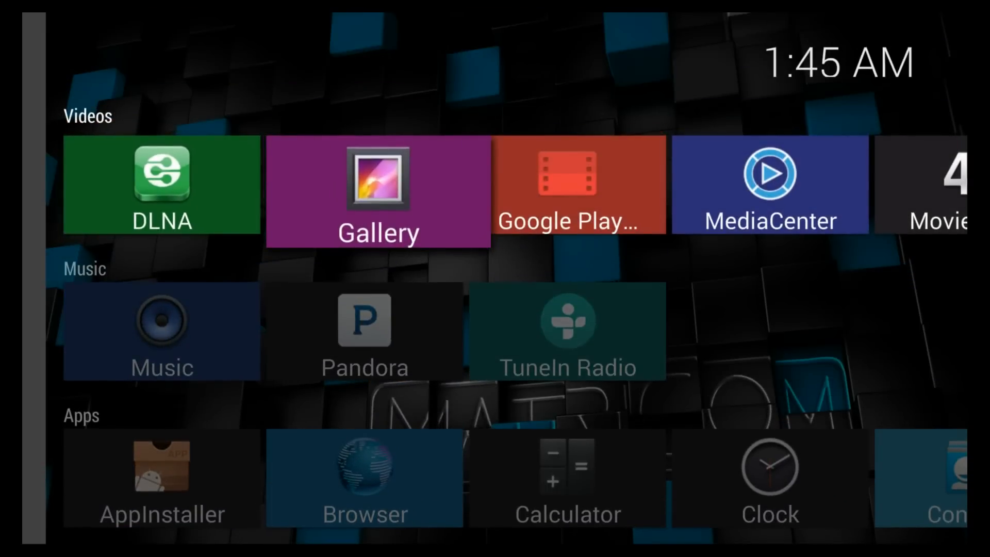
{"action": "scroll", "scroll_direction": "down", "scroll_amount": 3}
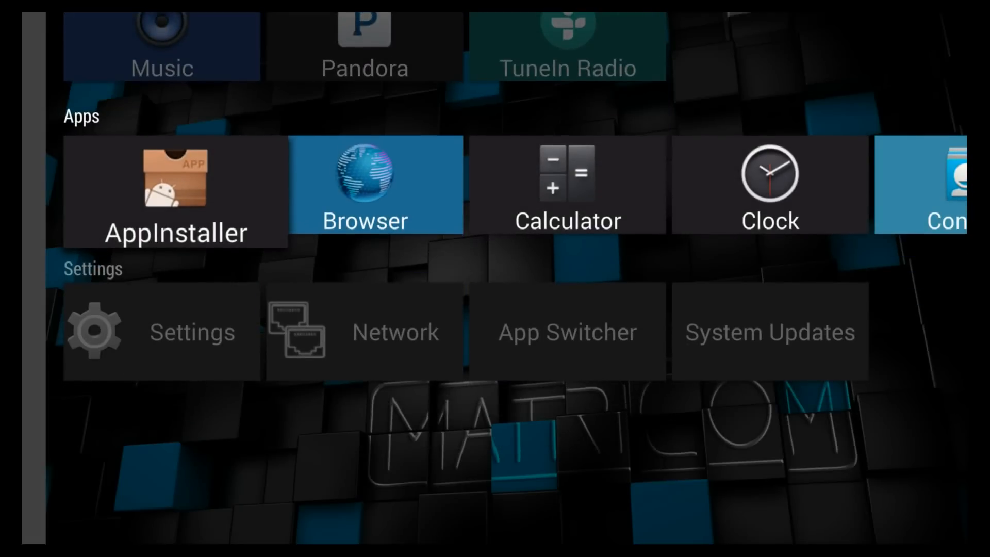
{"action": "scroll", "scroll_direction": "right", "scroll_amount": 3}
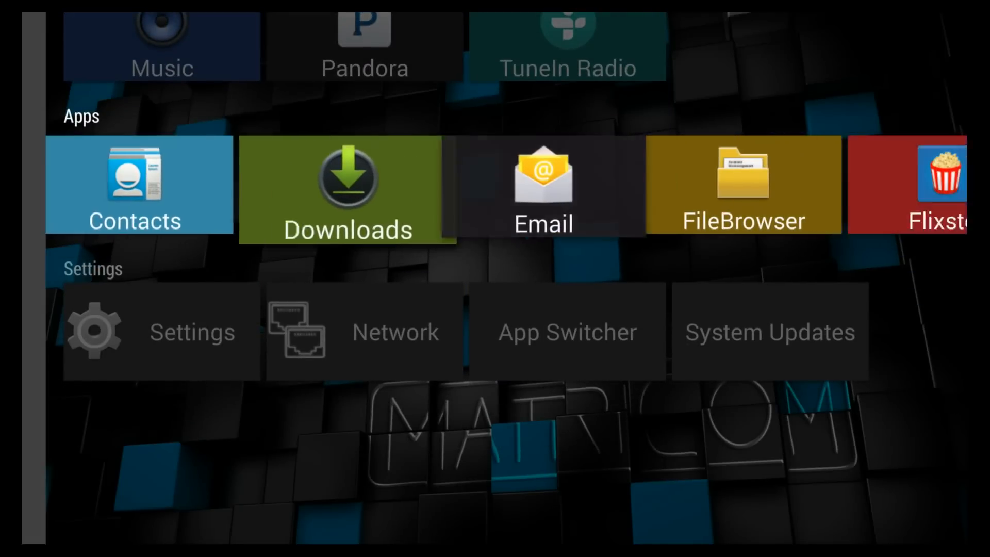
{"action": "scroll", "scroll_direction": "right", "scroll_amount": 3}
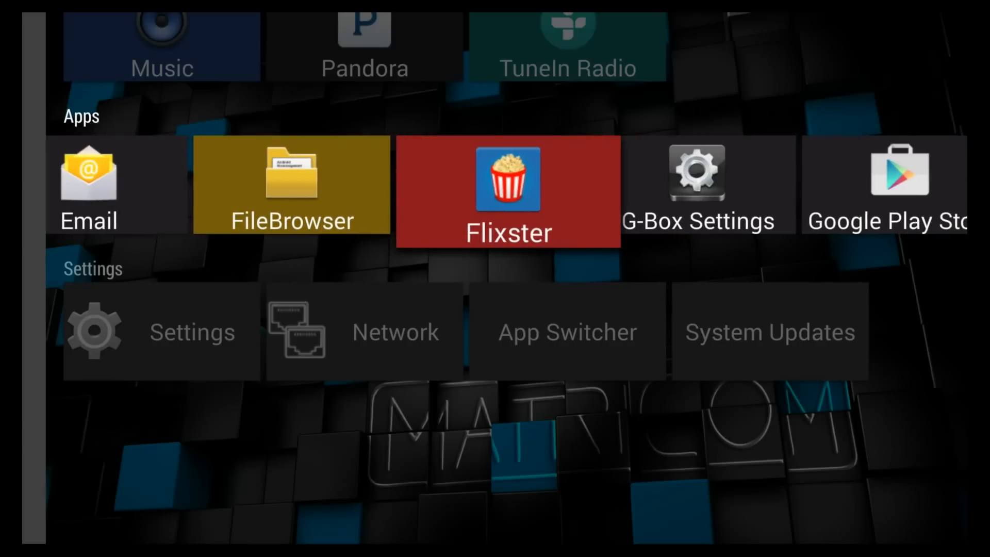
{"action": "scroll", "scroll_direction": "right", "scroll_amount": 3}
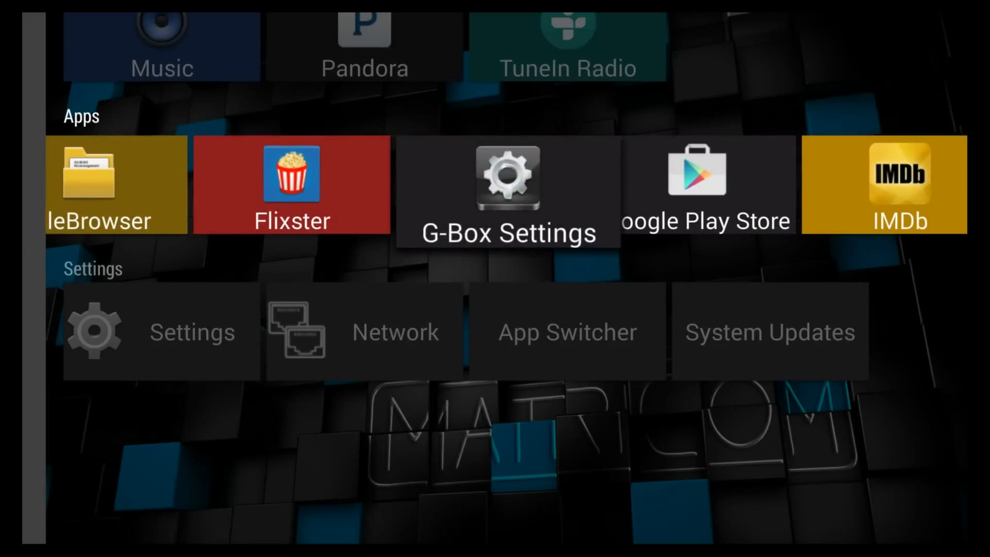